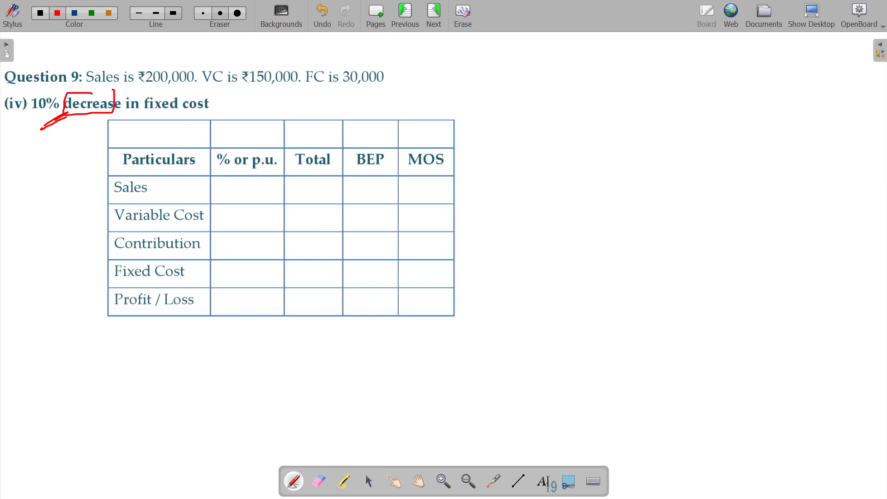
Step: Tick the given sales figure, write the reduced fixed cost 27000, and cross out the fixed cost and profit % cells
drag(378, 68, 392, 59)
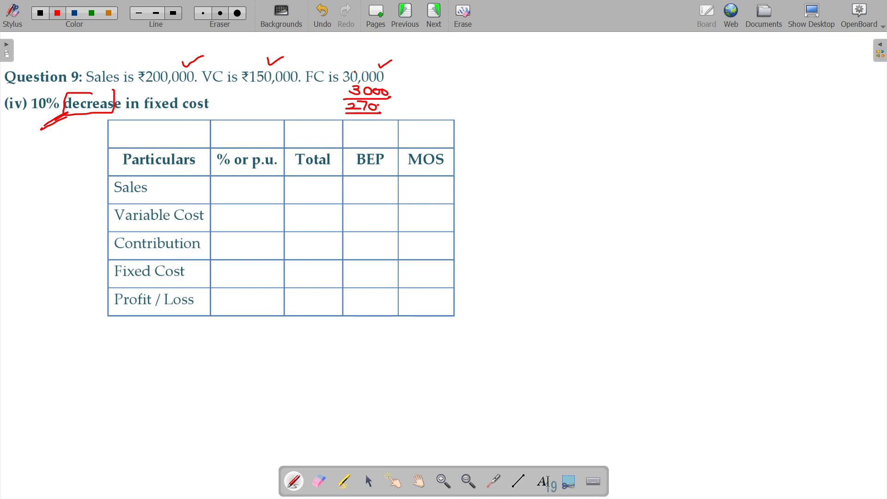
drag(232, 304, 255, 266)
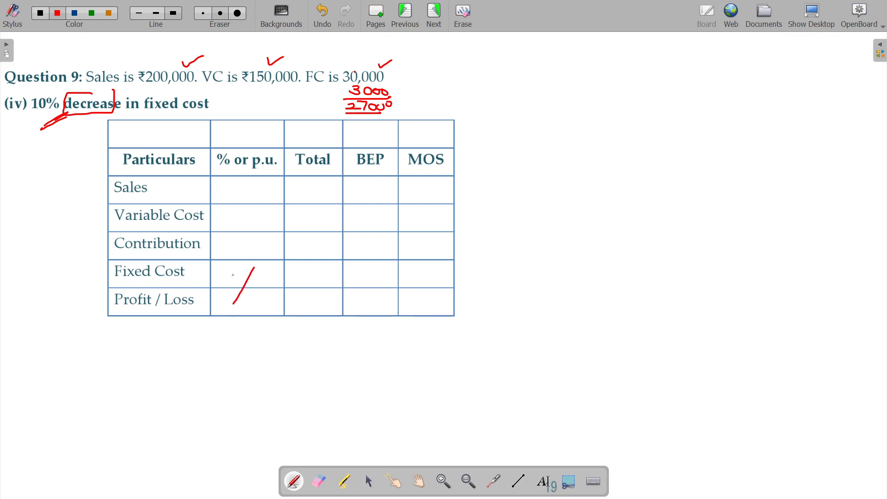
drag(232, 271, 264, 306)
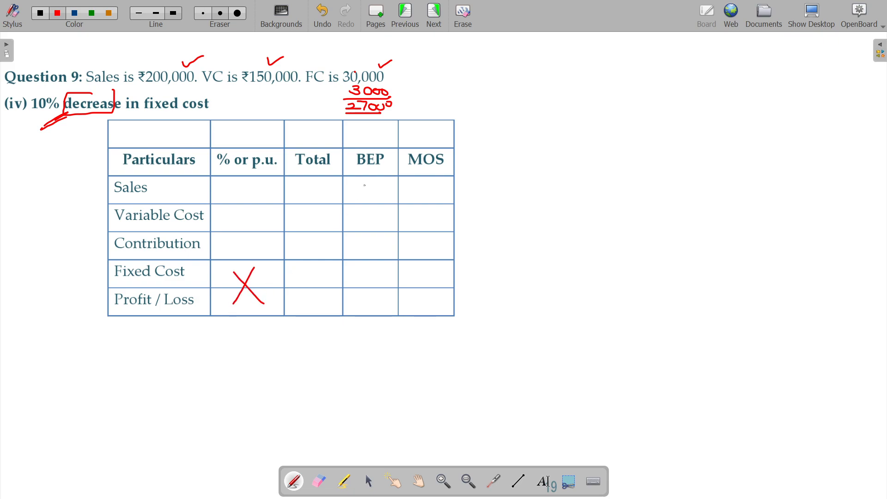
drag(367, 304, 378, 299)
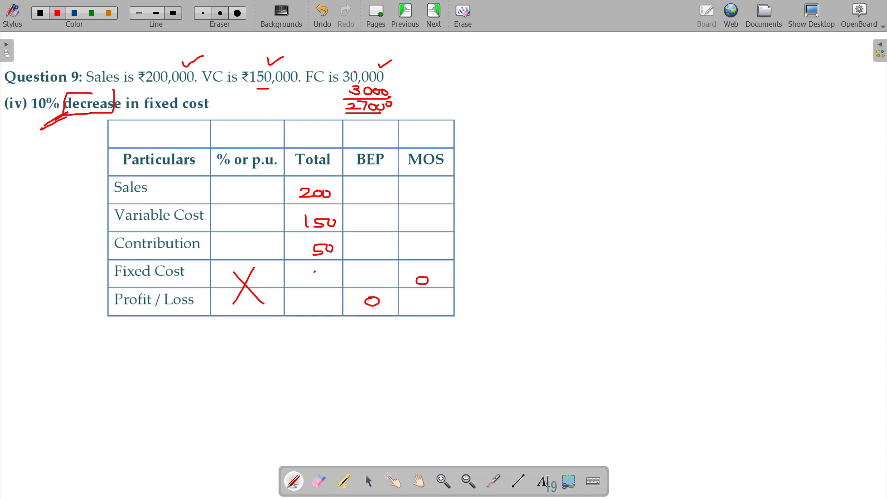
Step: Write totals 27 and 23, percentages 100, 75, 25, and PVR = 25% beside the table
text(27)
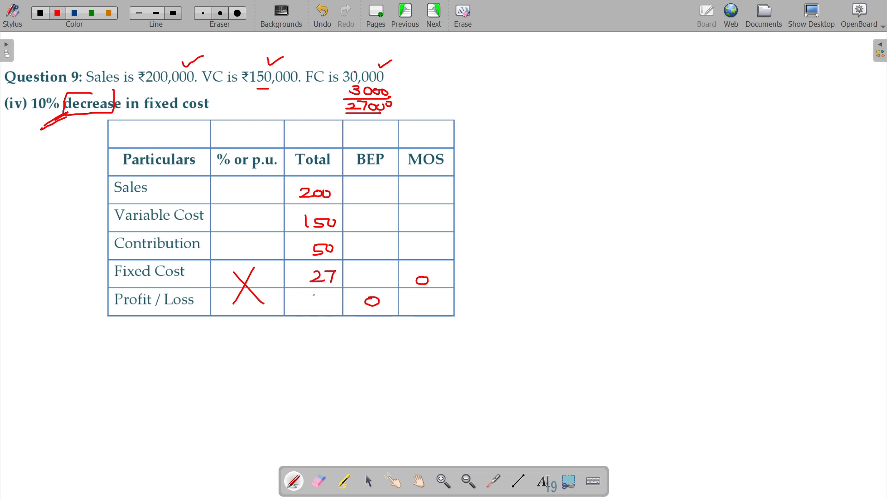
text(23)
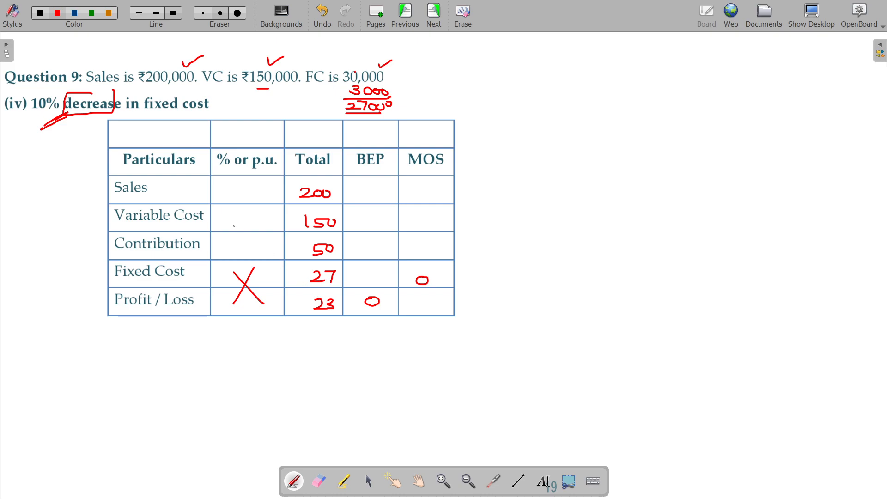
text(10)
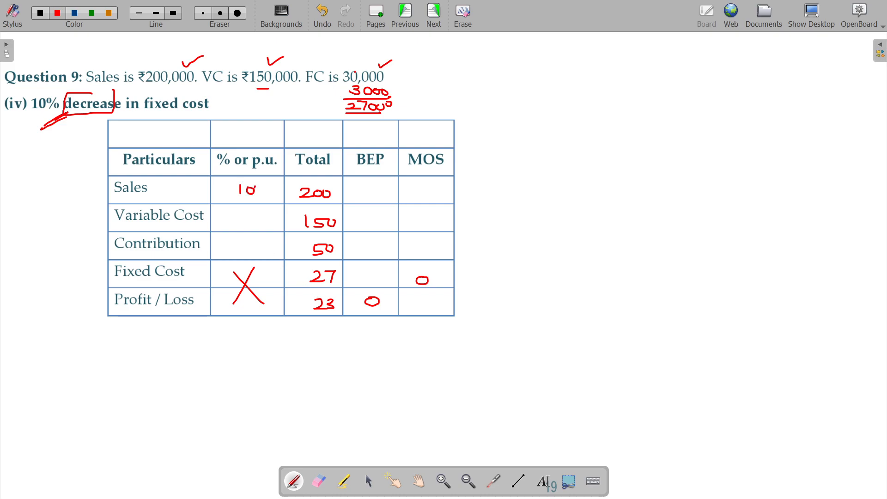
text(75)
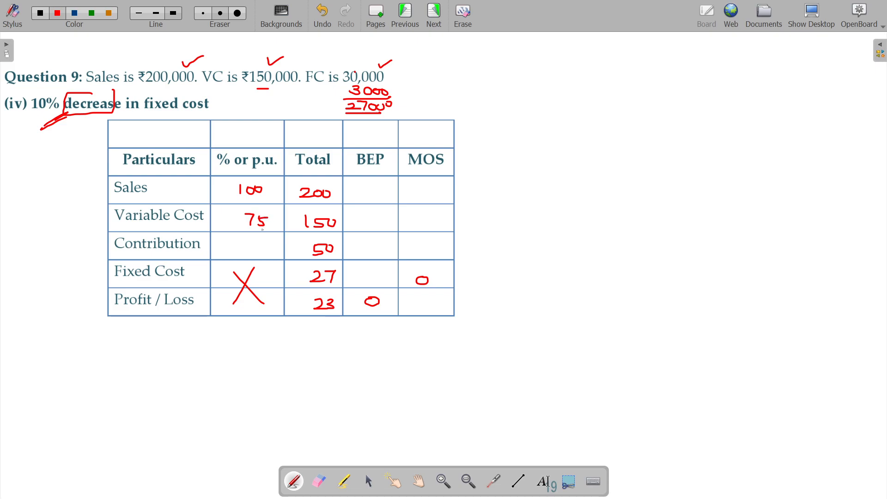
text(25)
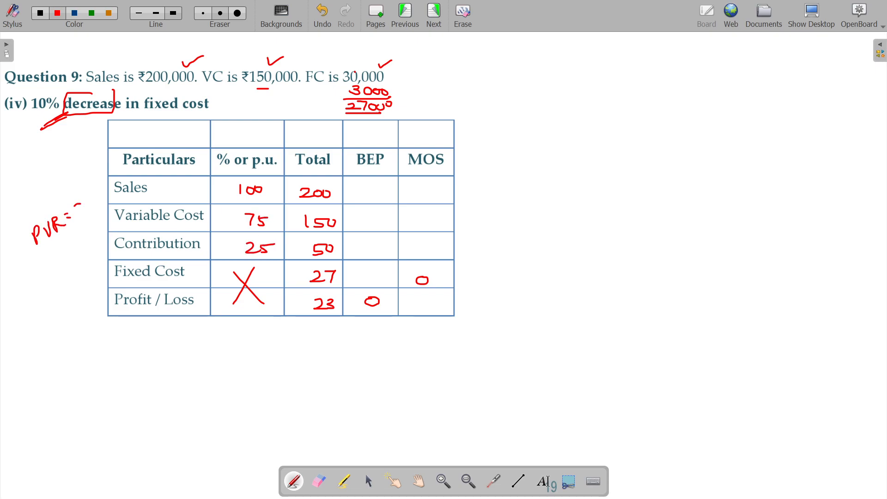
text(25%)
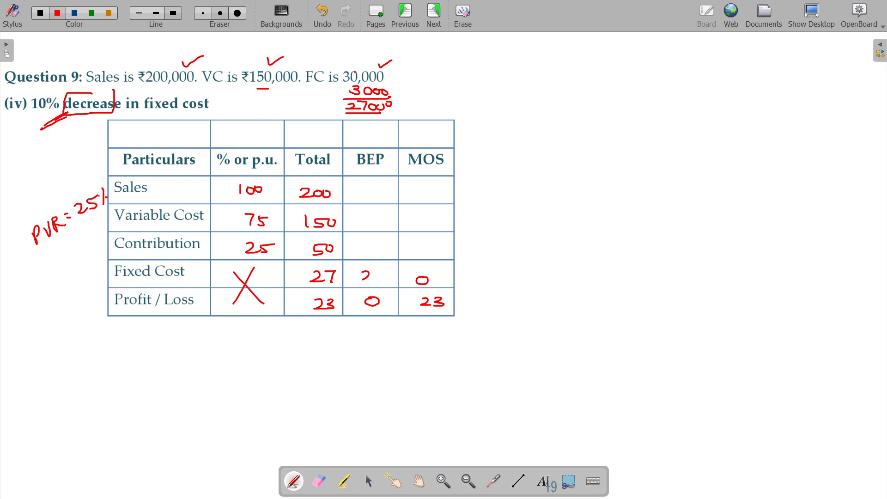
Step: Enter 27 and 27 for BEP fixed cost and contribution, then 71 and 98 for variable cost and sales
text(27)
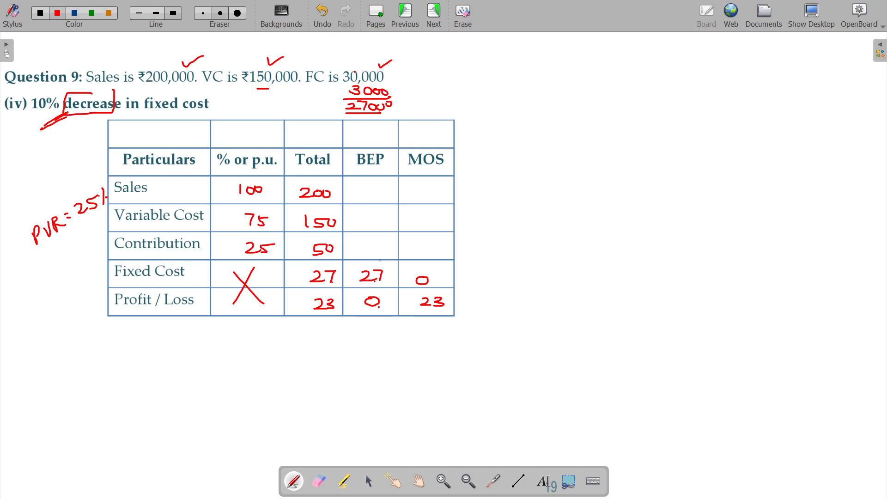
text(27)
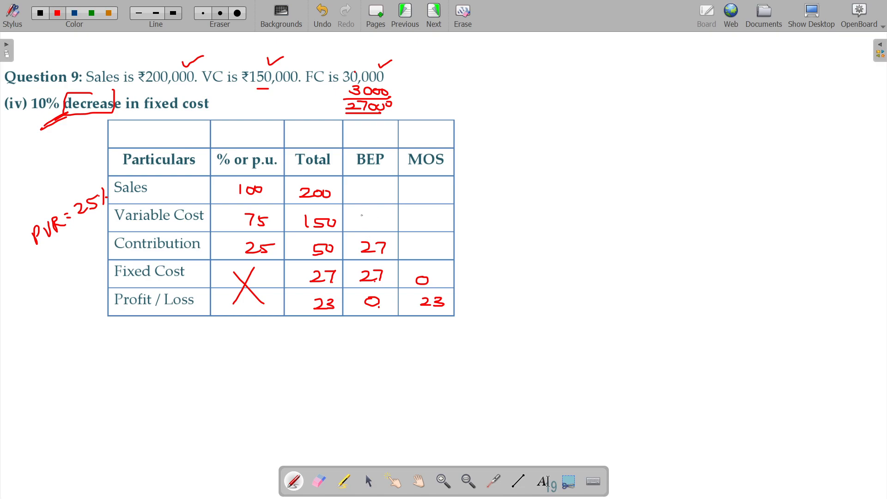
text(71)
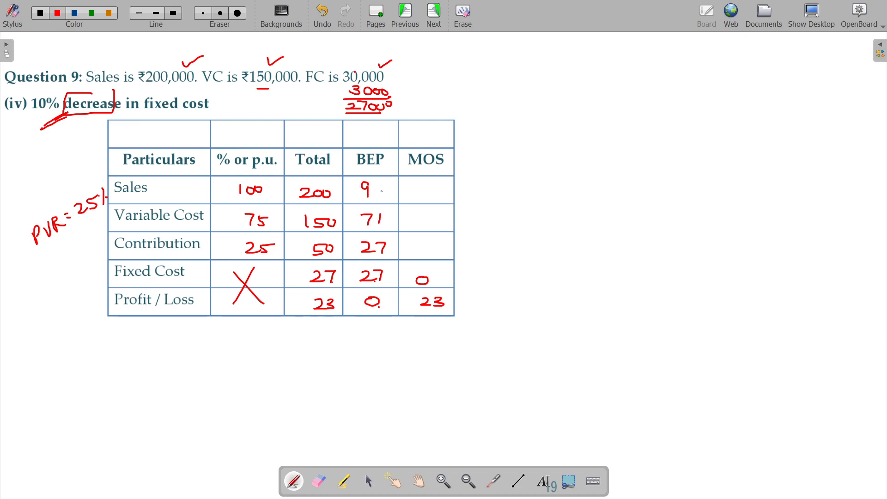
text(8)
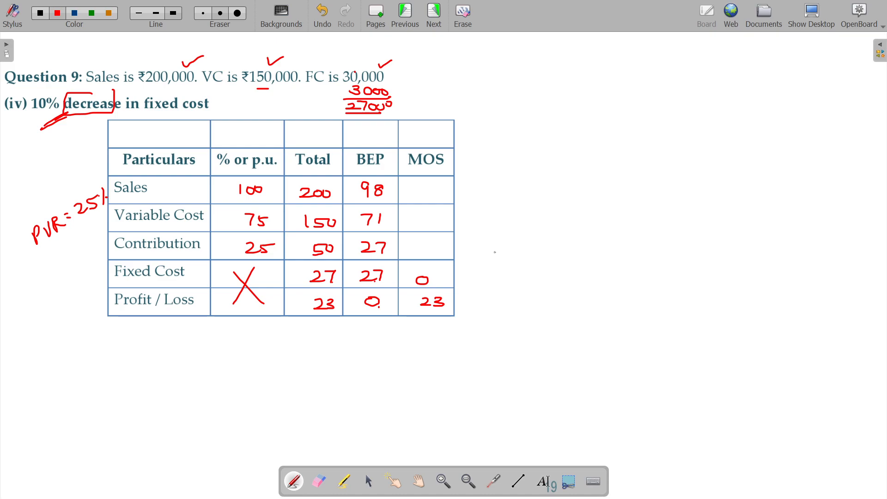
mouse_move(572, 285)
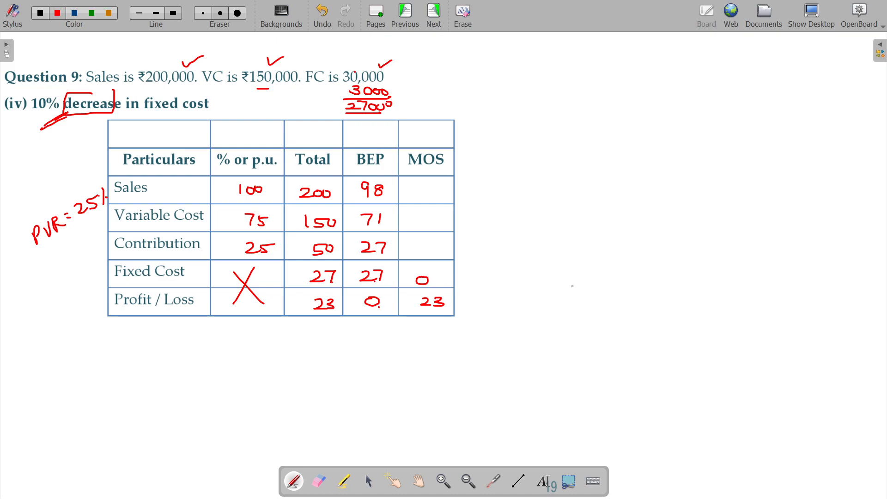
Step: Undo the wrong BEP figures, rewrite sales as 108, and bracket the totals and BEP/MOS headings
click(322, 11)
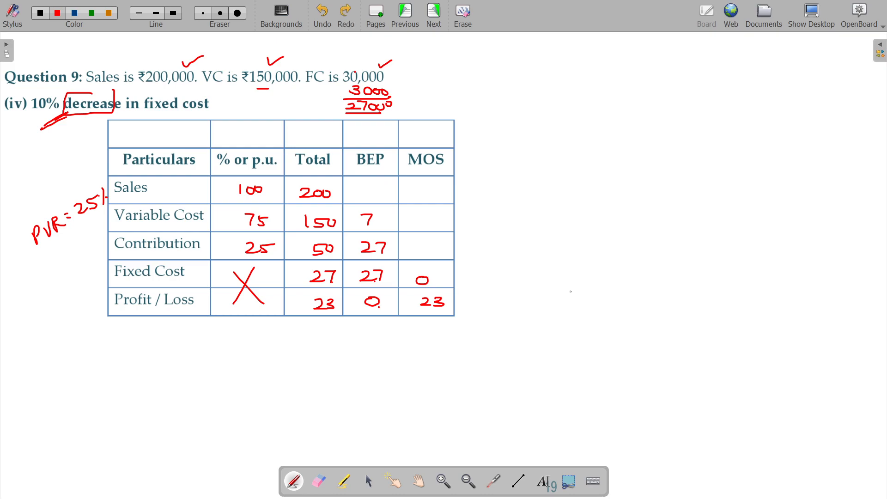
click(367, 219)
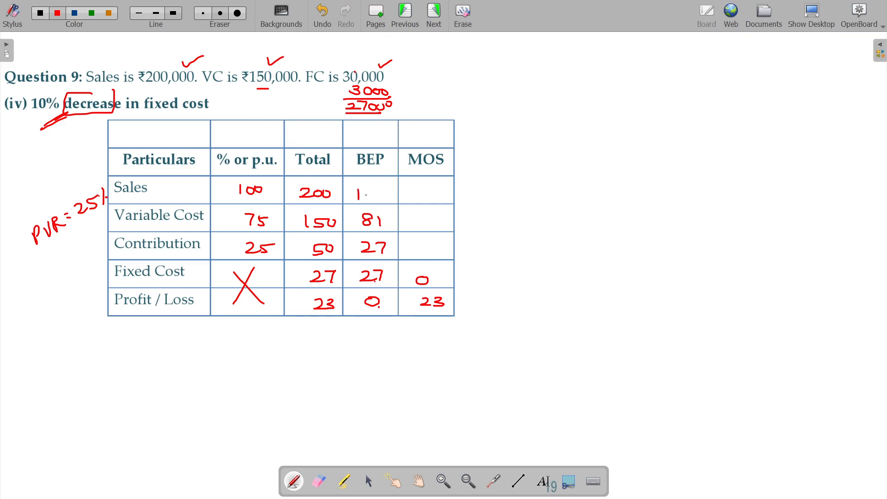
text(08)
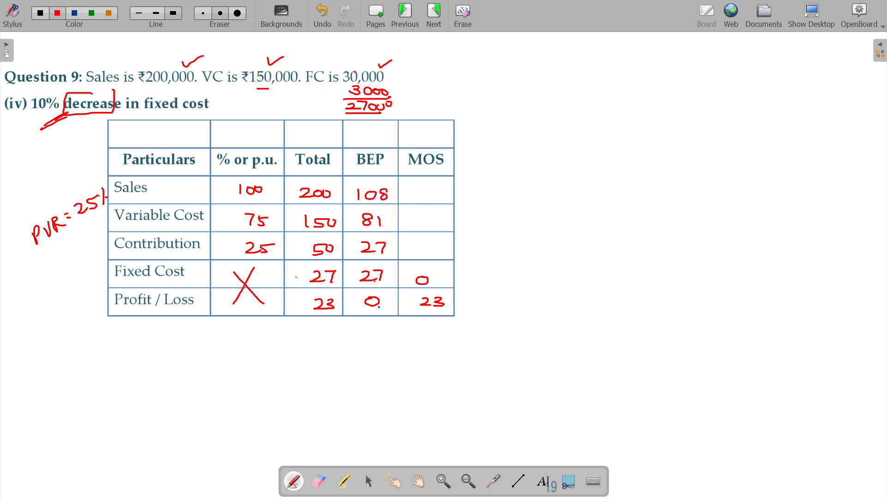
drag(297, 277, 286, 306)
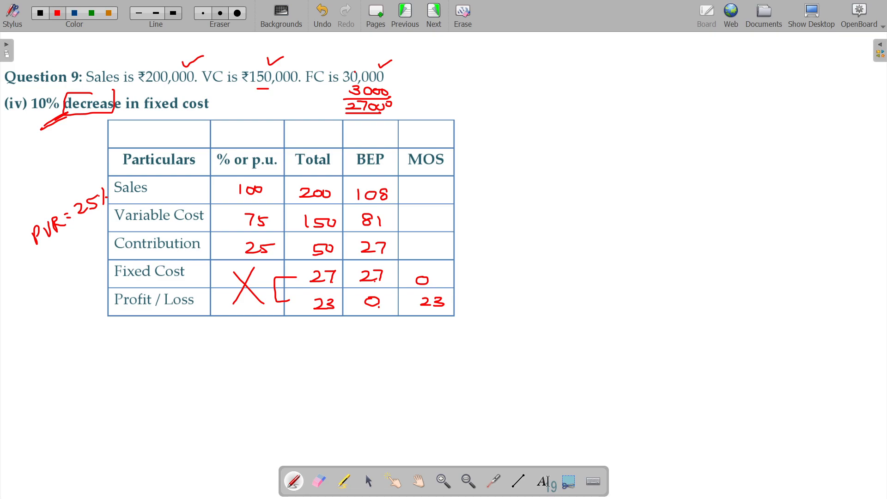
drag(376, 147, 422, 138)
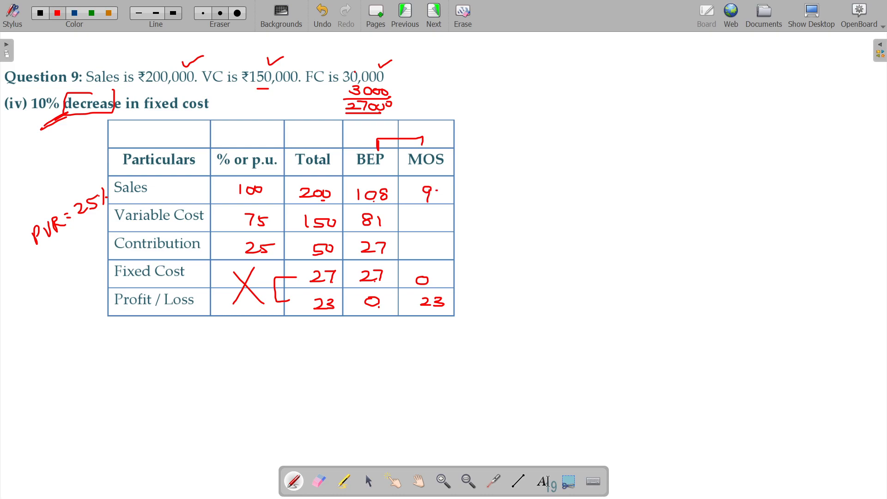
Step: Write 92 and 23 in the MOS column to complete the margin of safety figures
text(2)
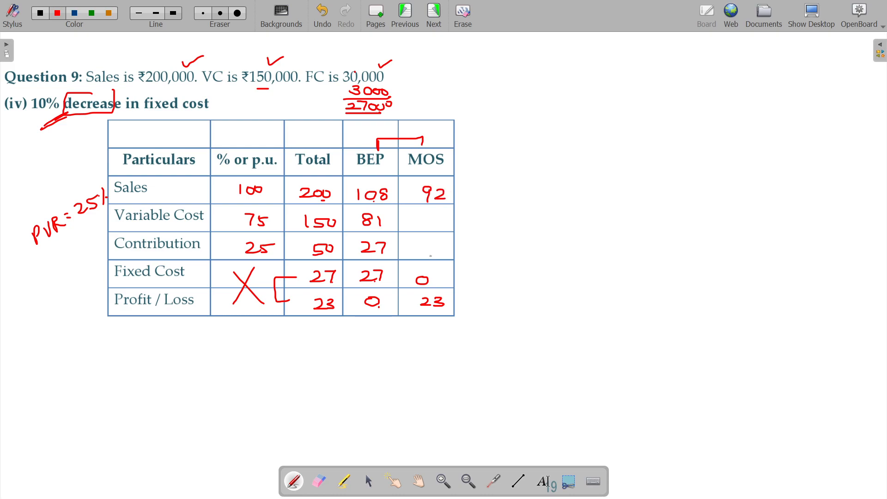
text(23)
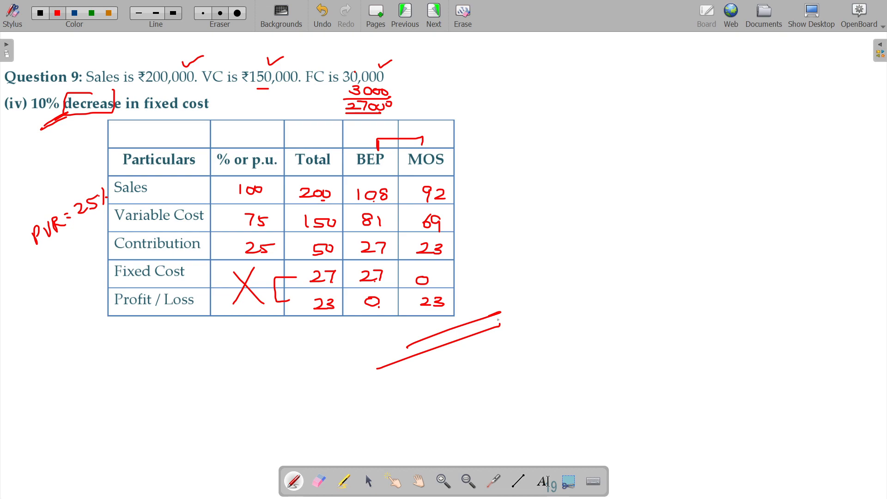
mouse_move(813, 31)
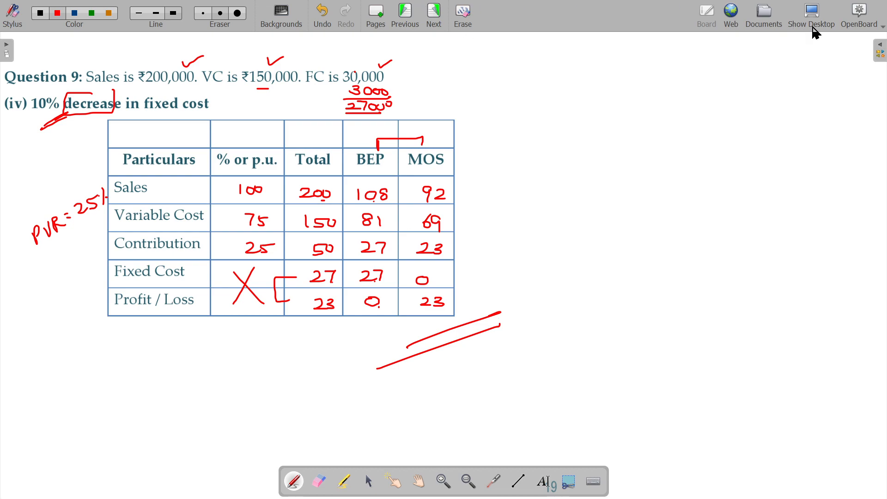